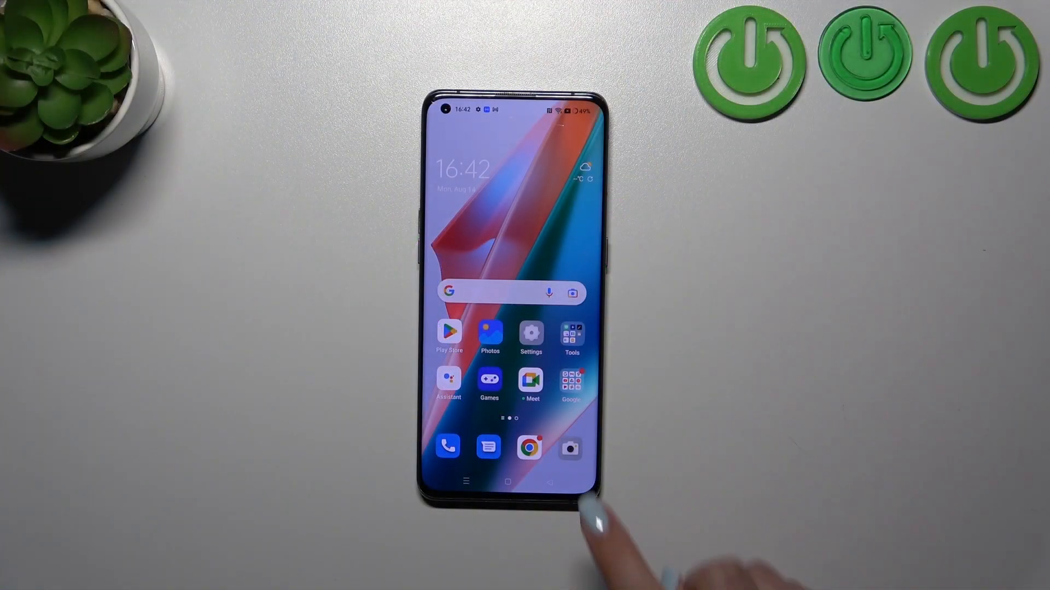
- Launch the Camera app from the home-screen dock into photo mode
left_click(571, 449)
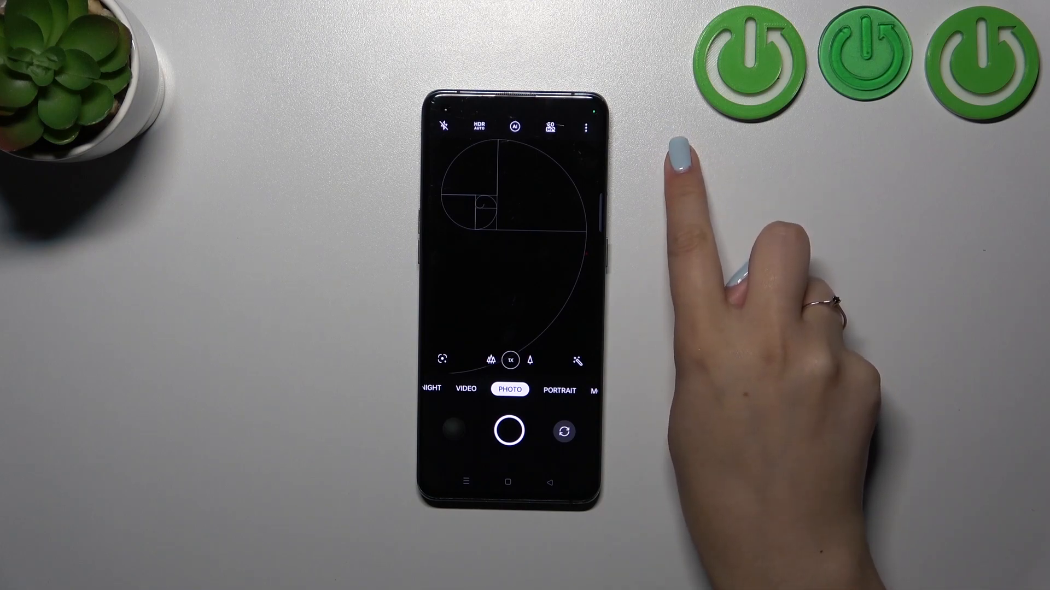
- Reach Restore defaults at the bottom of Camera settings and bring up its confirmation prompt
left_click(584, 127)
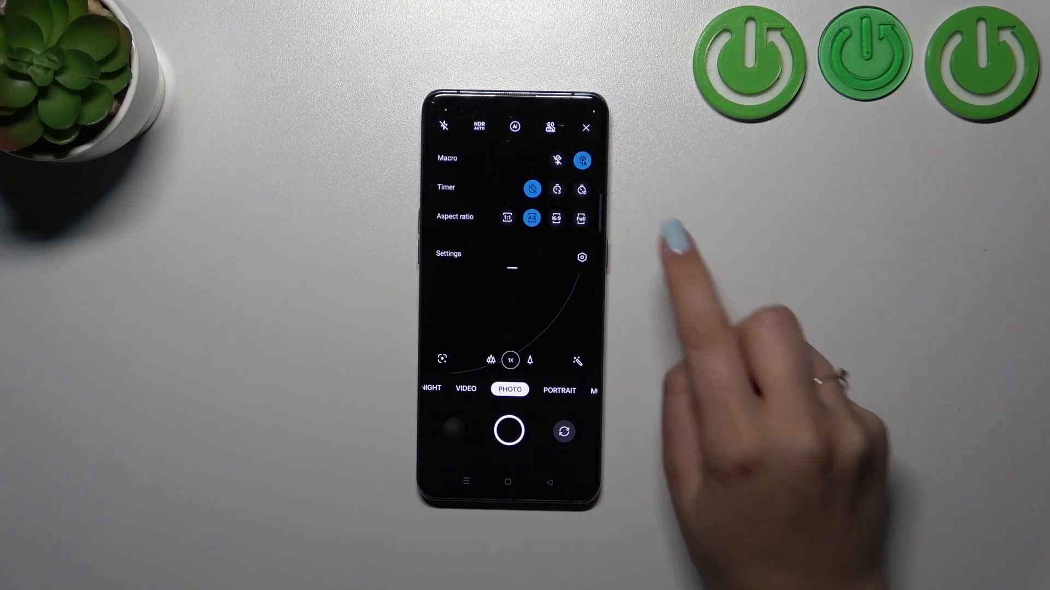
left_click(582, 257)
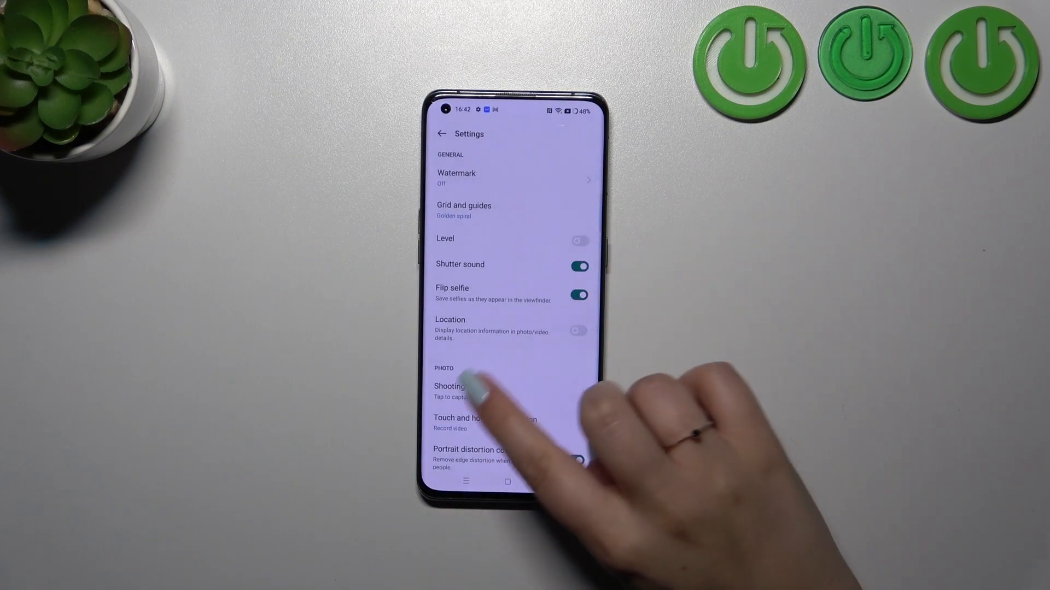
scroll("down", 3)
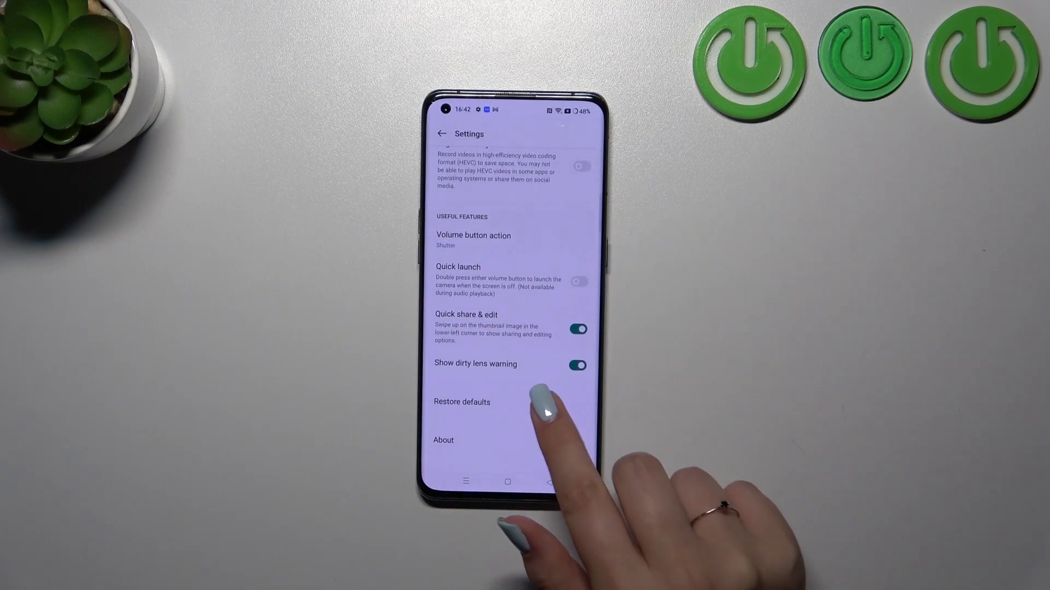
left_click(461, 402)
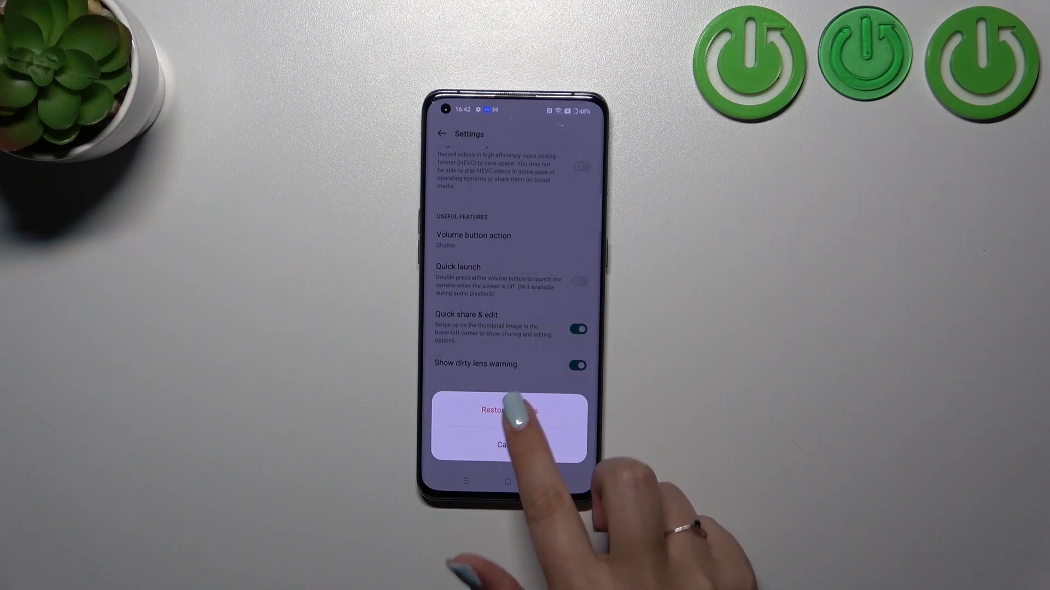
- Confirm the restore so the golden spiral grid disappears, then answer the location permission request
left_click(505, 444)
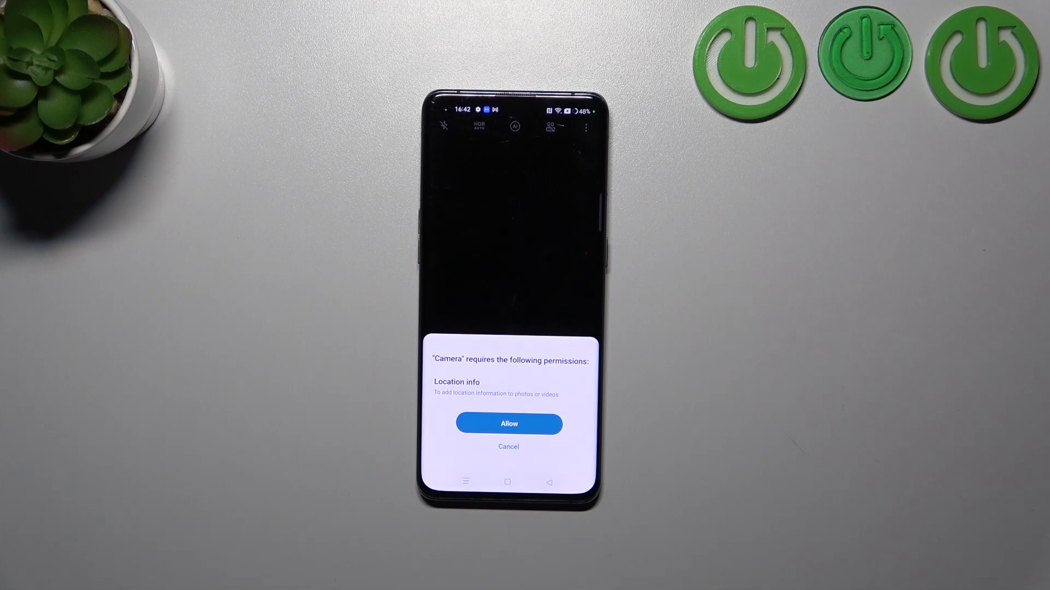
left_click(509, 424)
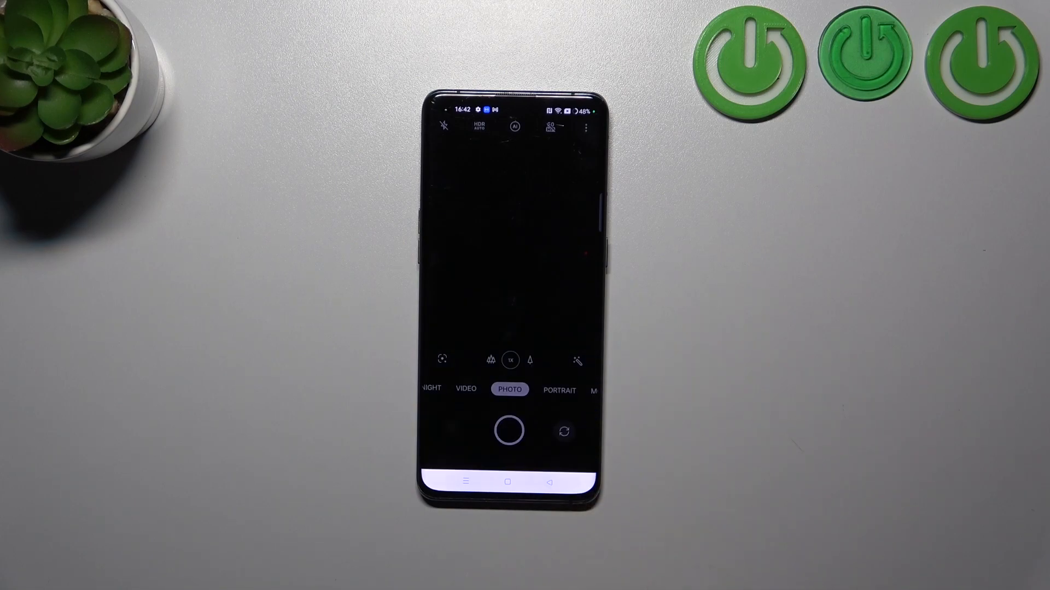